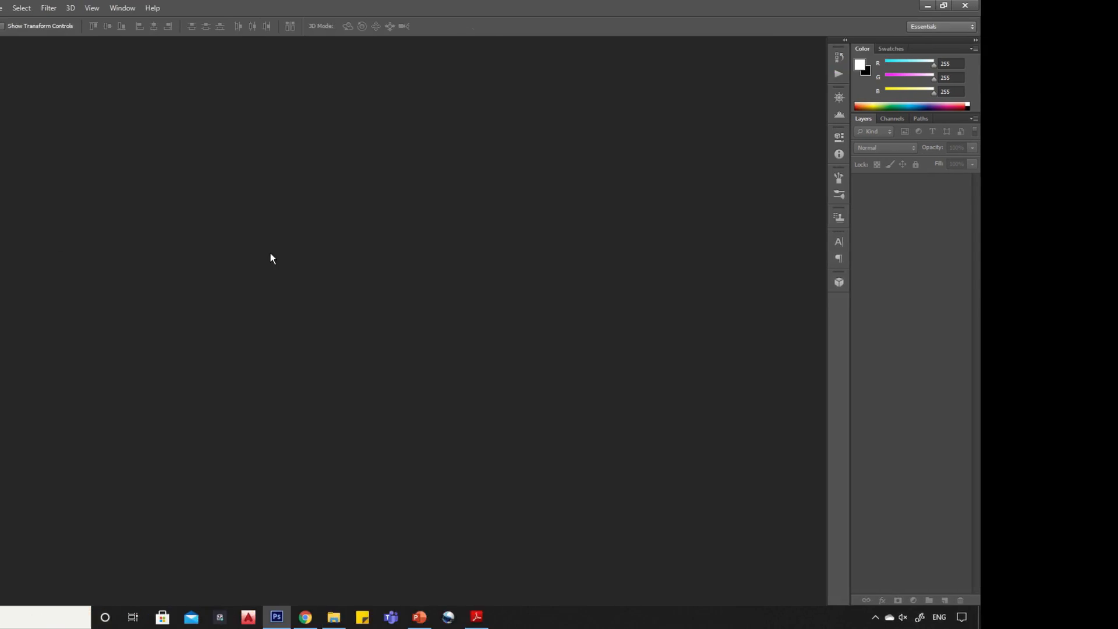
- Open the Instagram Screenshot image in Photoshop
left_click(29, 7)
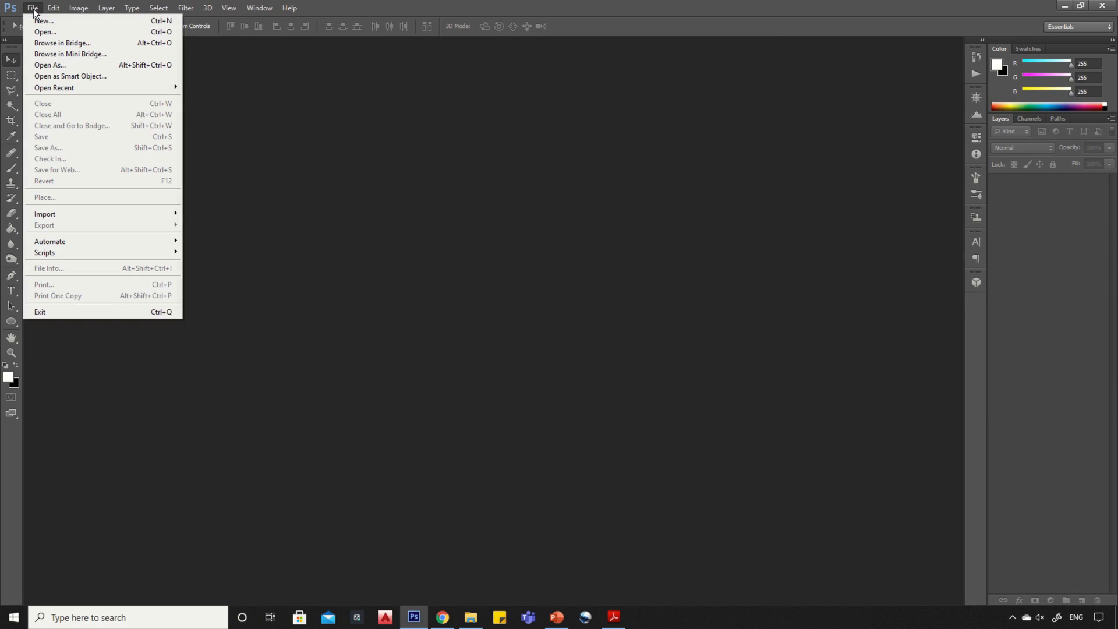
left_click(42, 32)
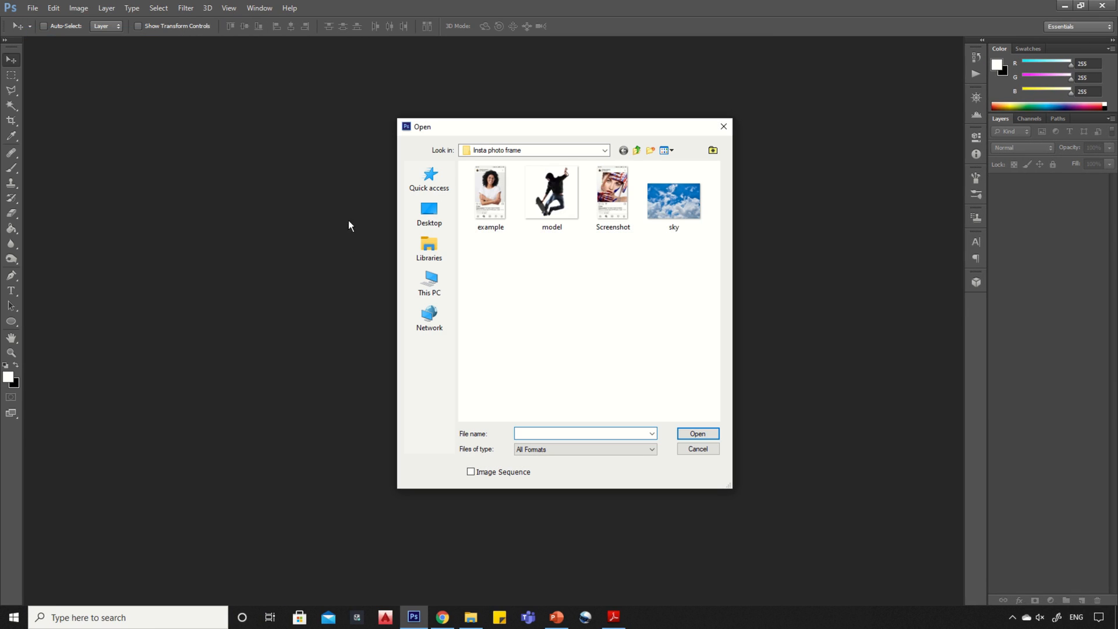
double_click(613, 192)
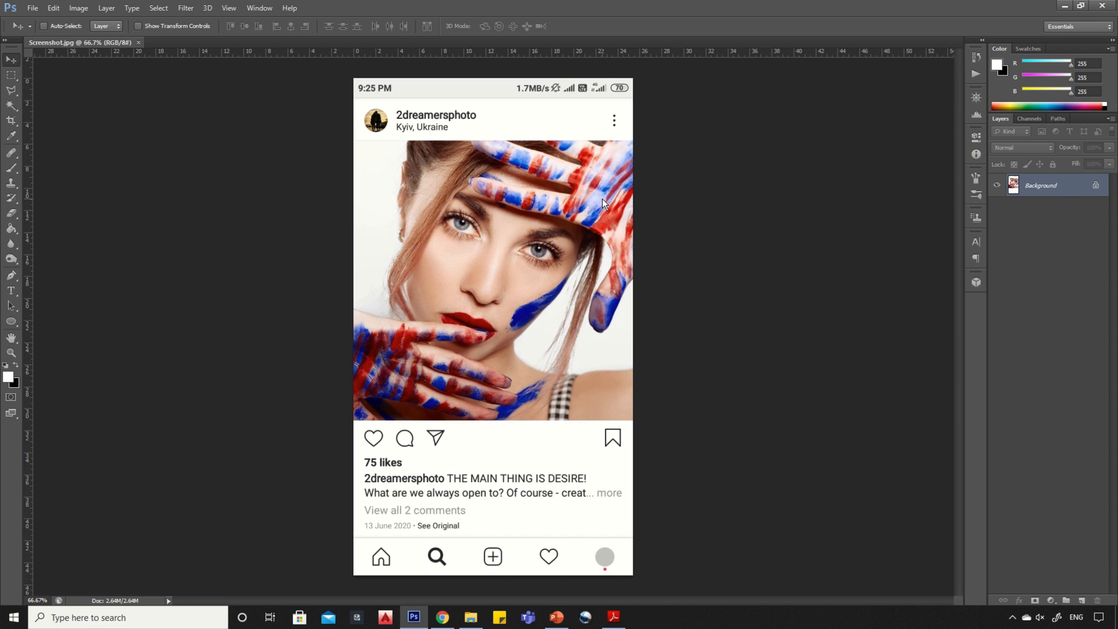
mouse_move(964, 224)
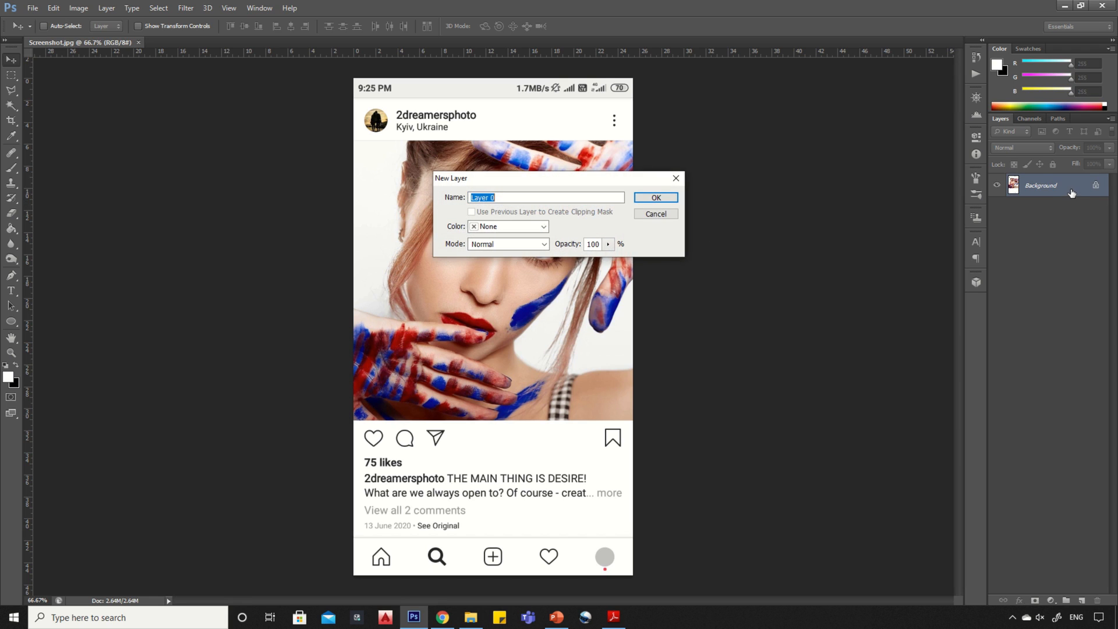
- Convert the Background to Layer 0 and delete the post's rectangular photo area
left_click(656, 198)
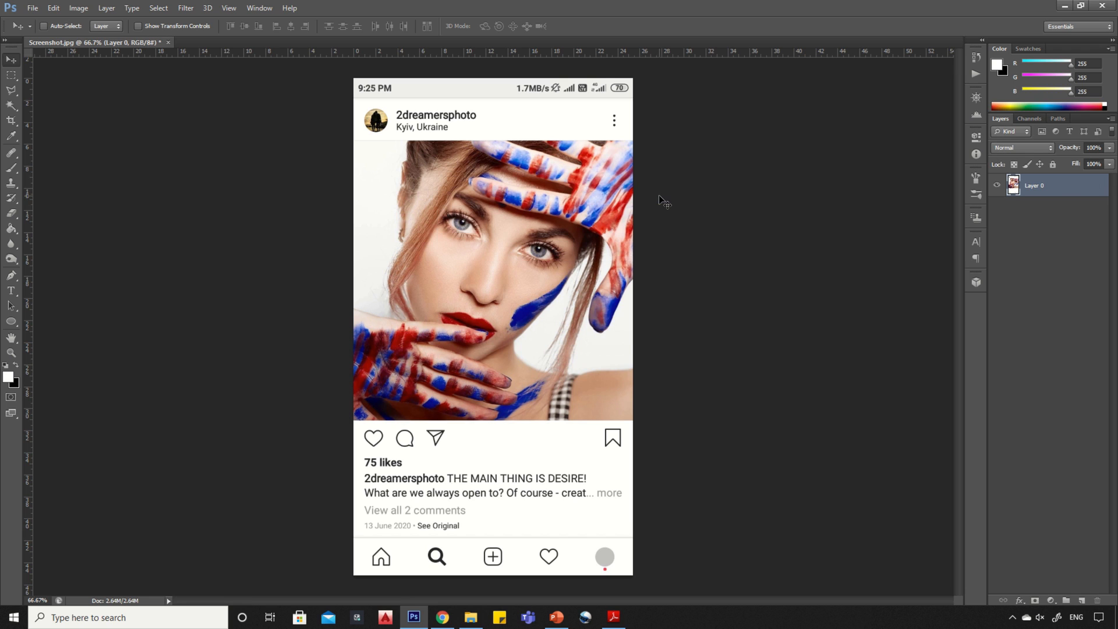
mouse_move(23, 110)
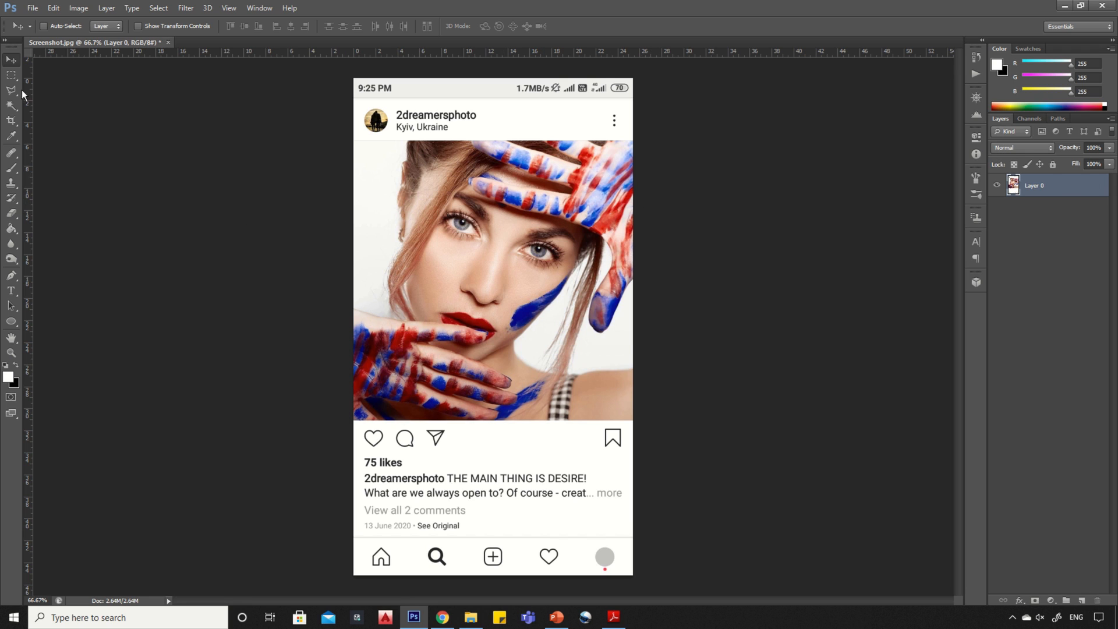
left_click(10, 75)
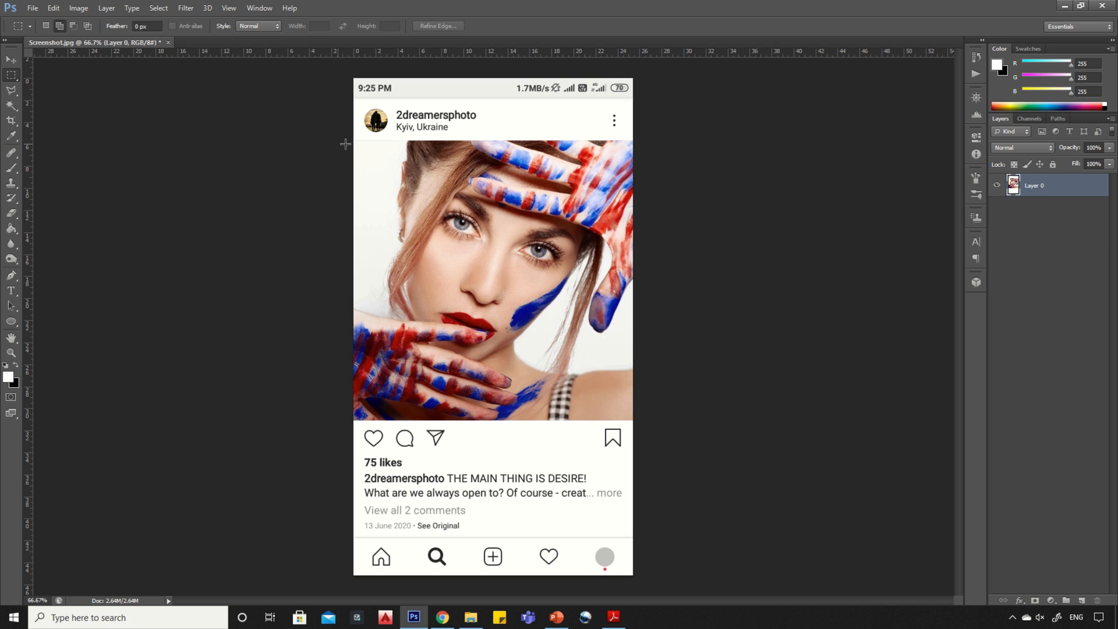
left_click_drag(355, 141, 428, 231)
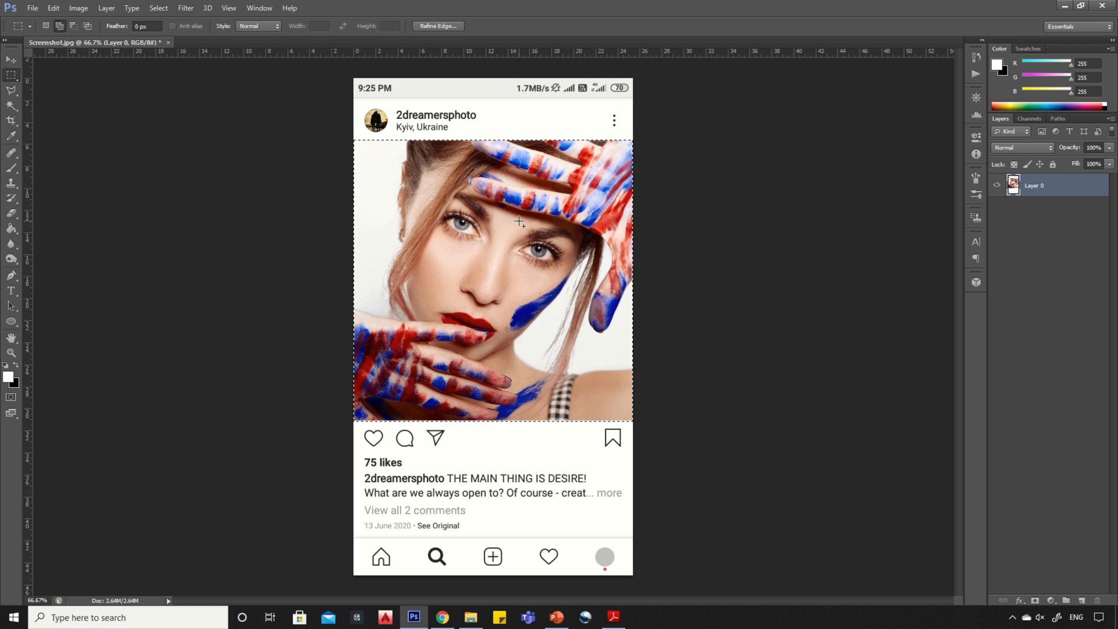
key("Delete")
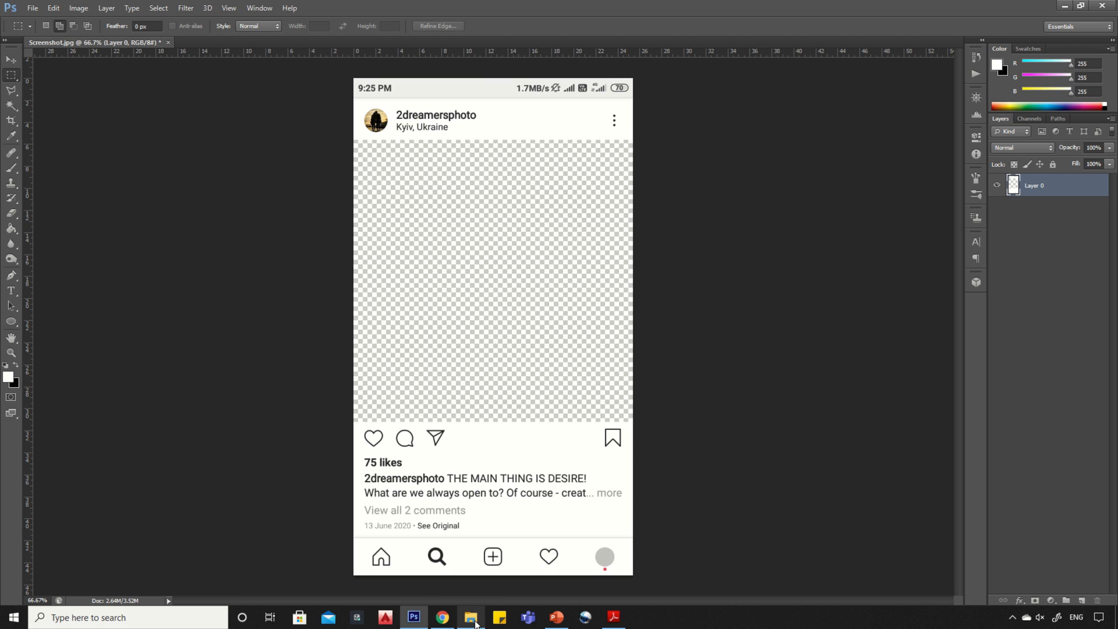
- Drop sky.jpg into the post and enlarge it to cover the photo area
left_click(470, 618)
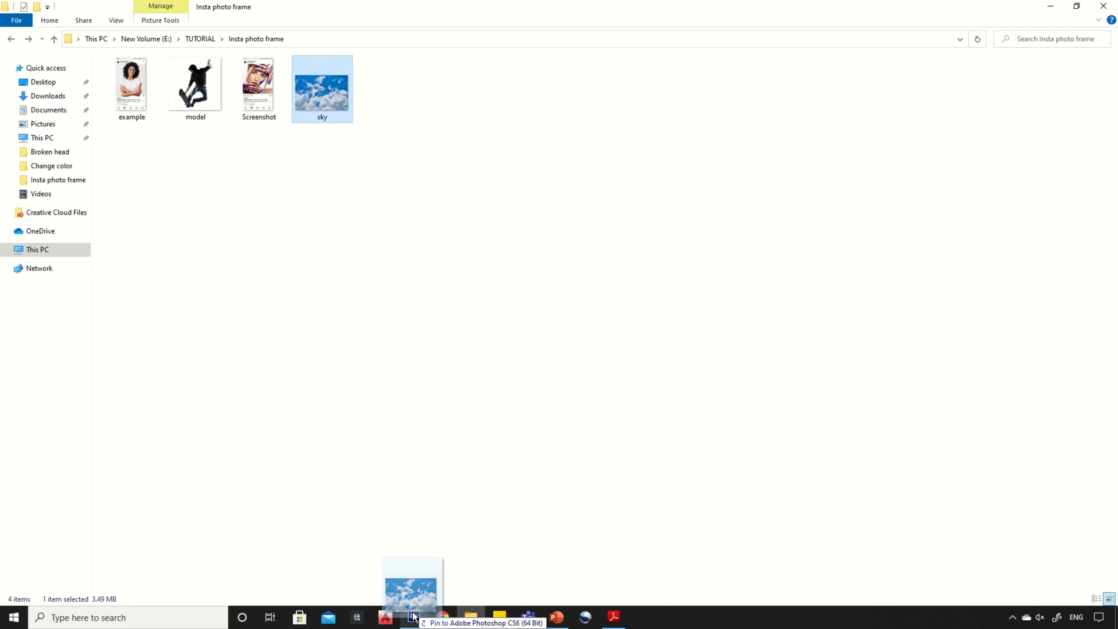
left_click(411, 618)
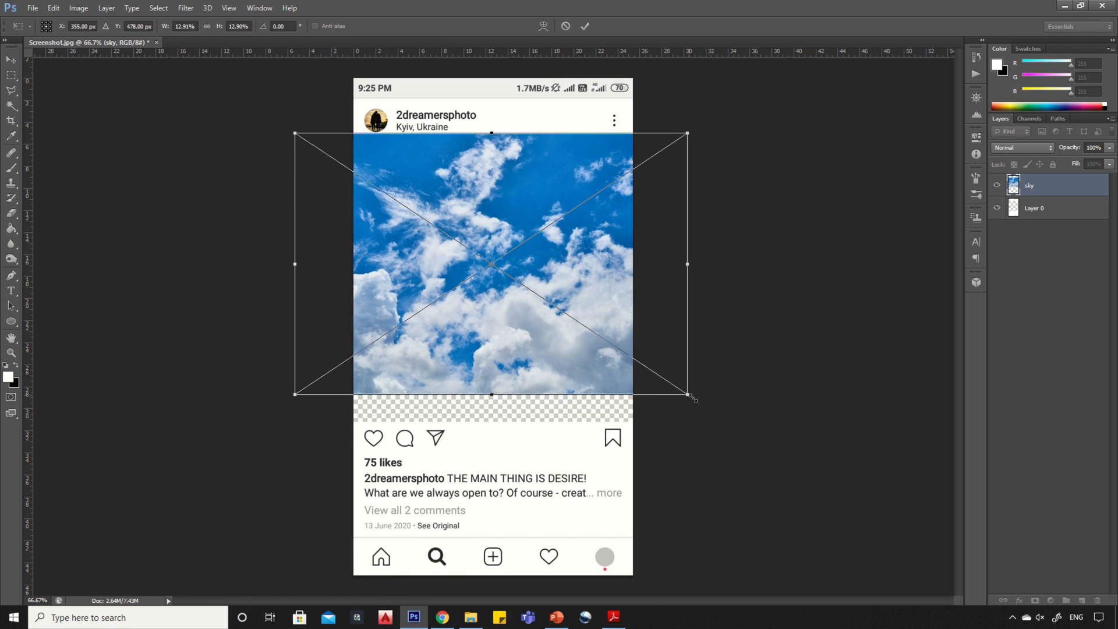
left_click_drag(686, 397, 715, 422)
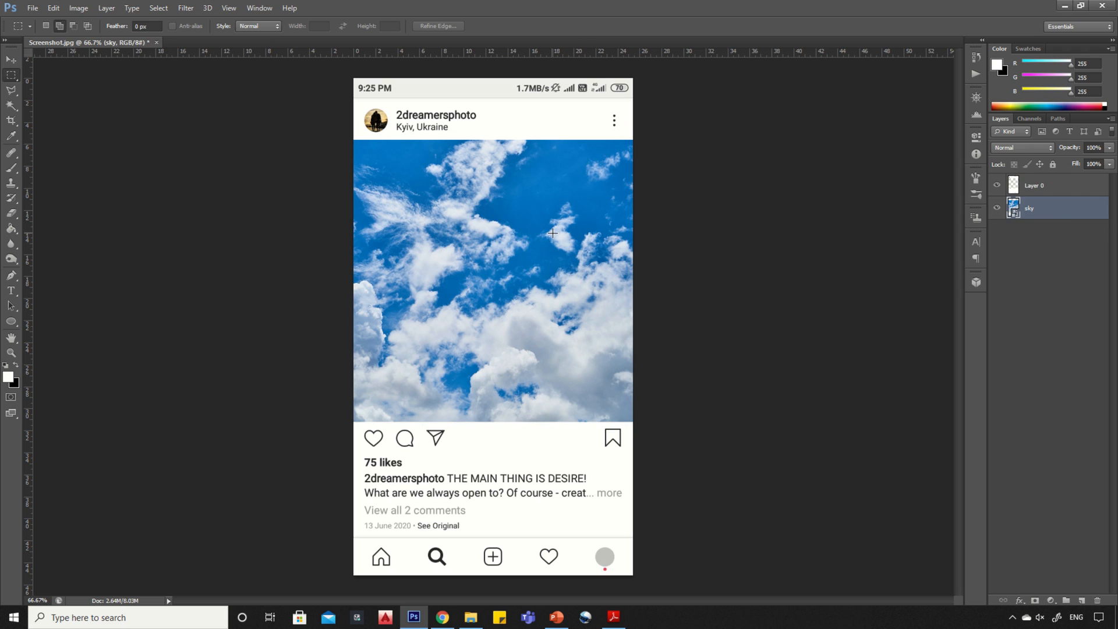
mouse_move(491, 240)
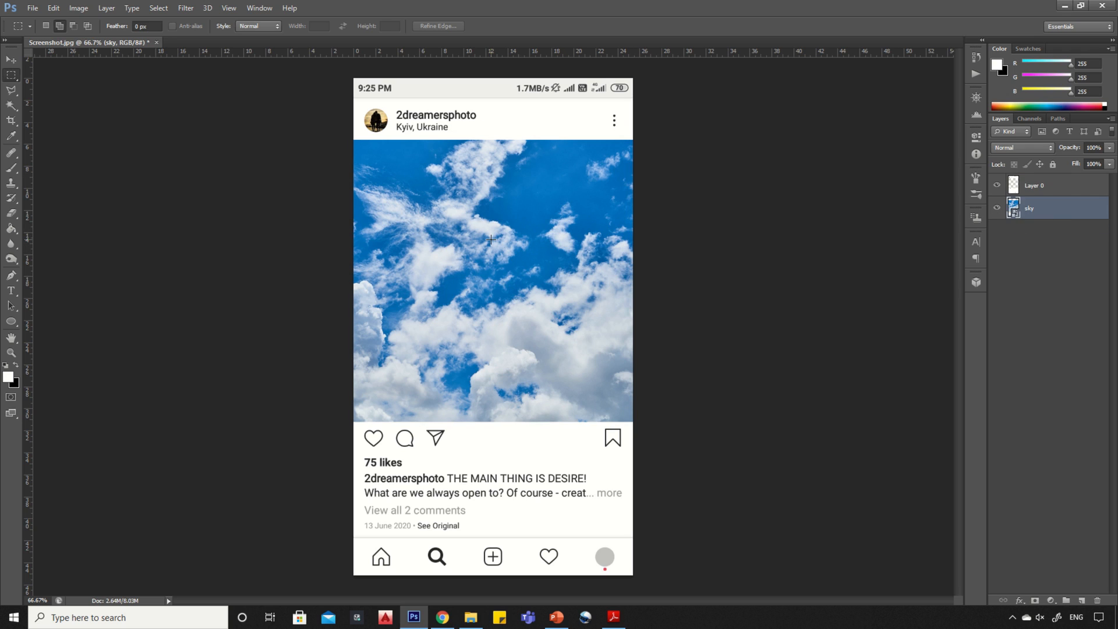
mouse_move(463, 502)
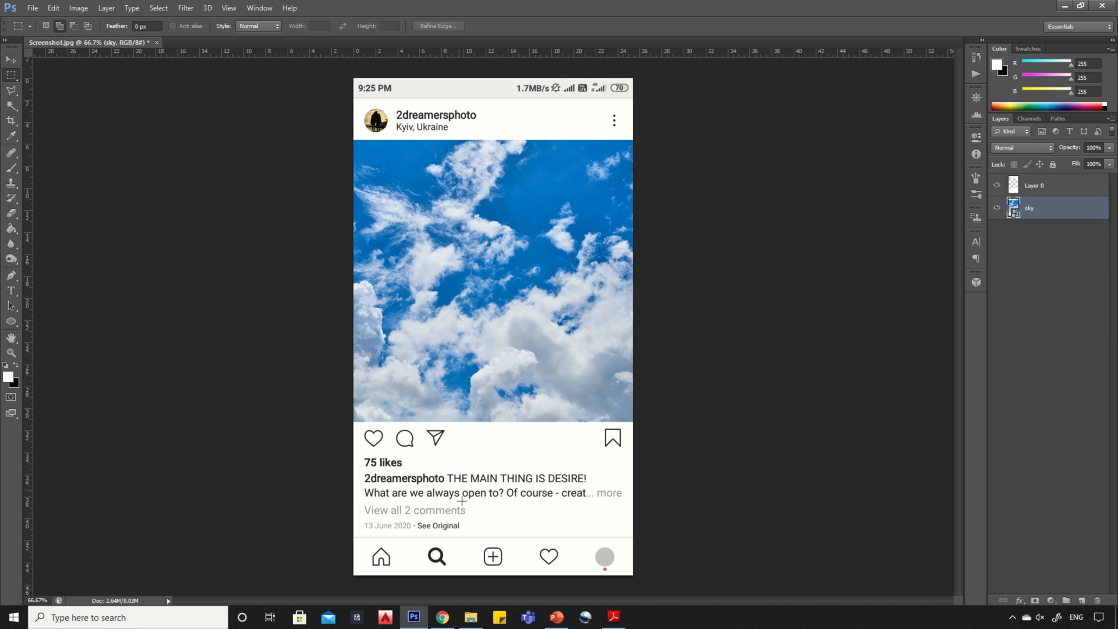
- Place model.jpg into the post and enlarge the skateboarder over the photo area
left_click(470, 617)
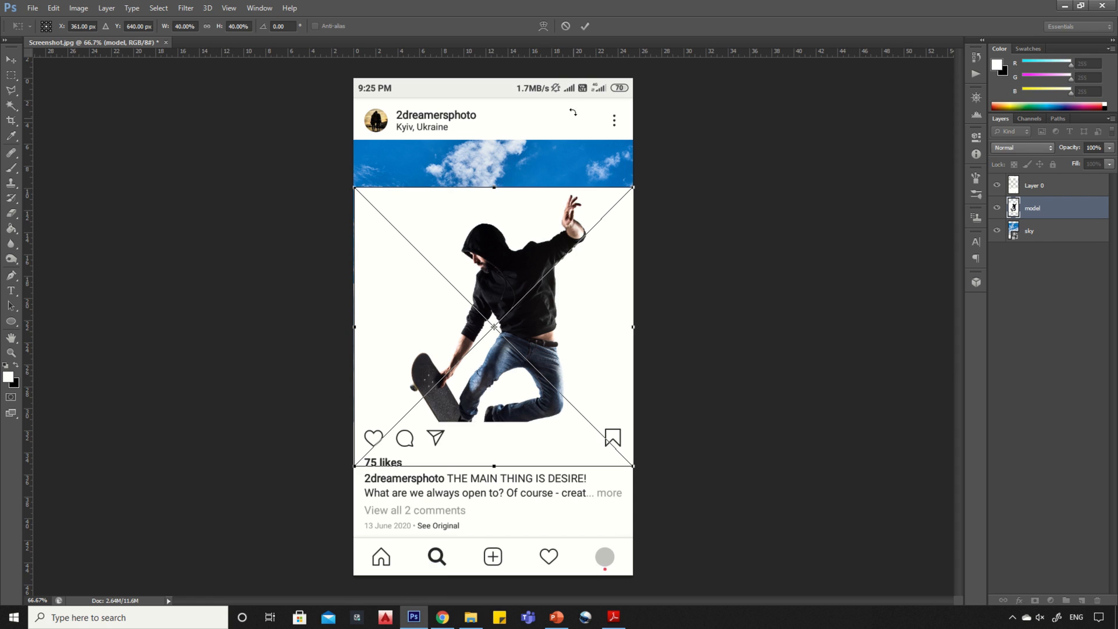
left_click_drag(493, 327, 493, 284)
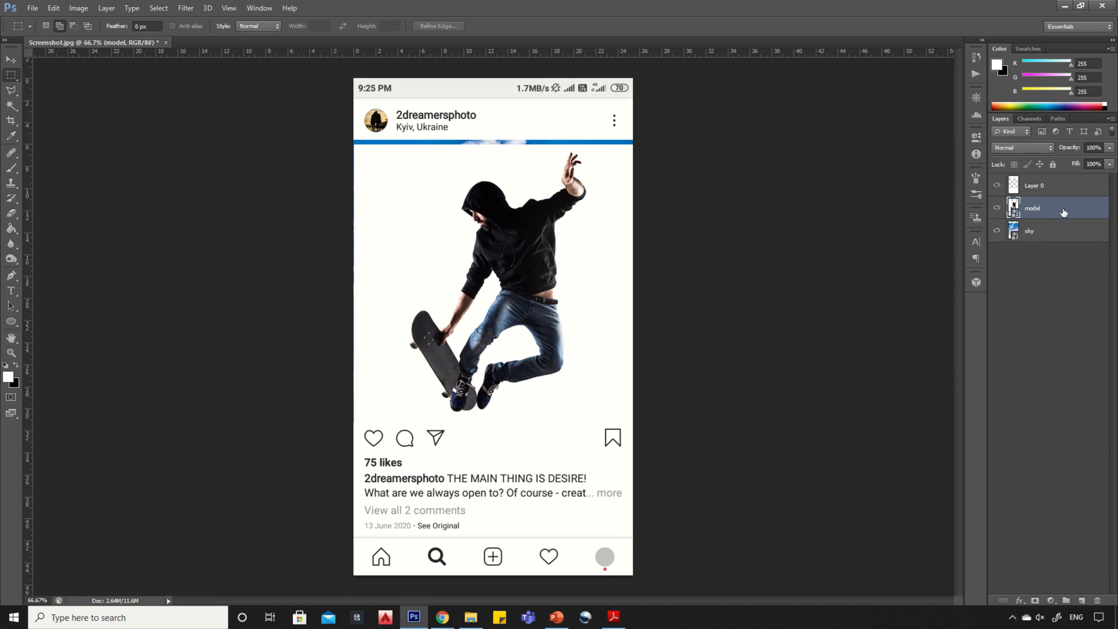
- Rasterize the model layer and move it above Layer 0
right_click(1061, 208)
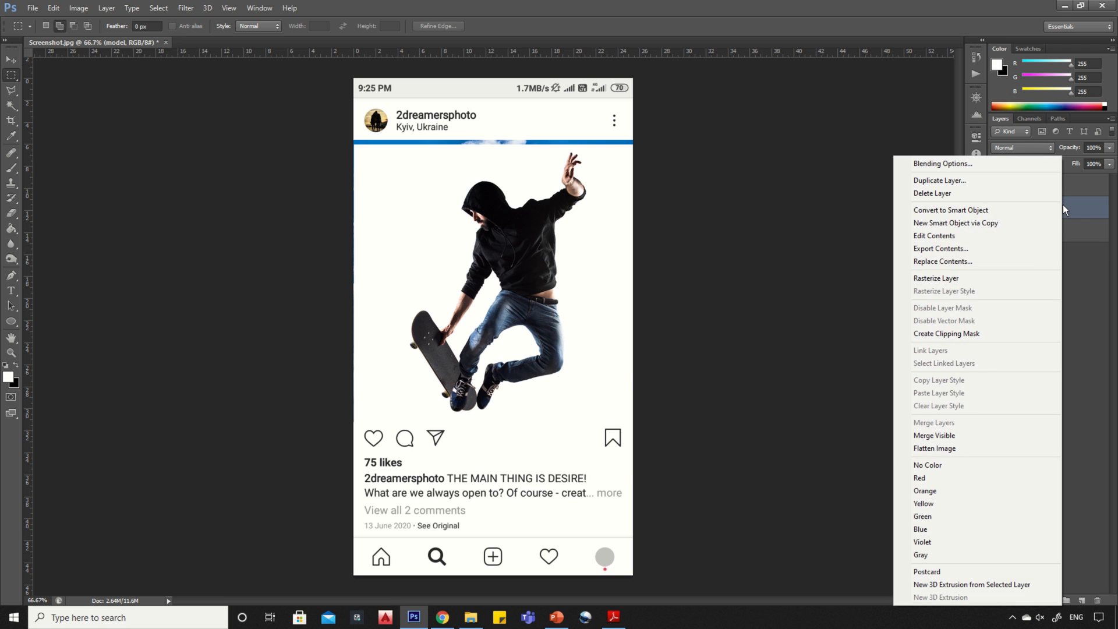
mouse_move(935, 277)
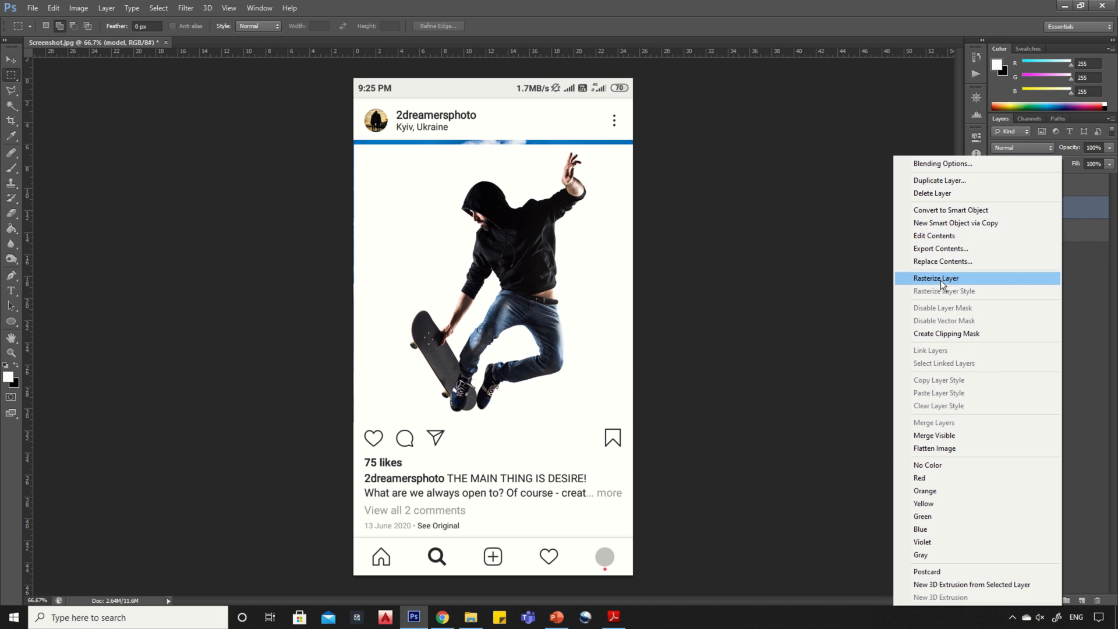
left_click(937, 278)
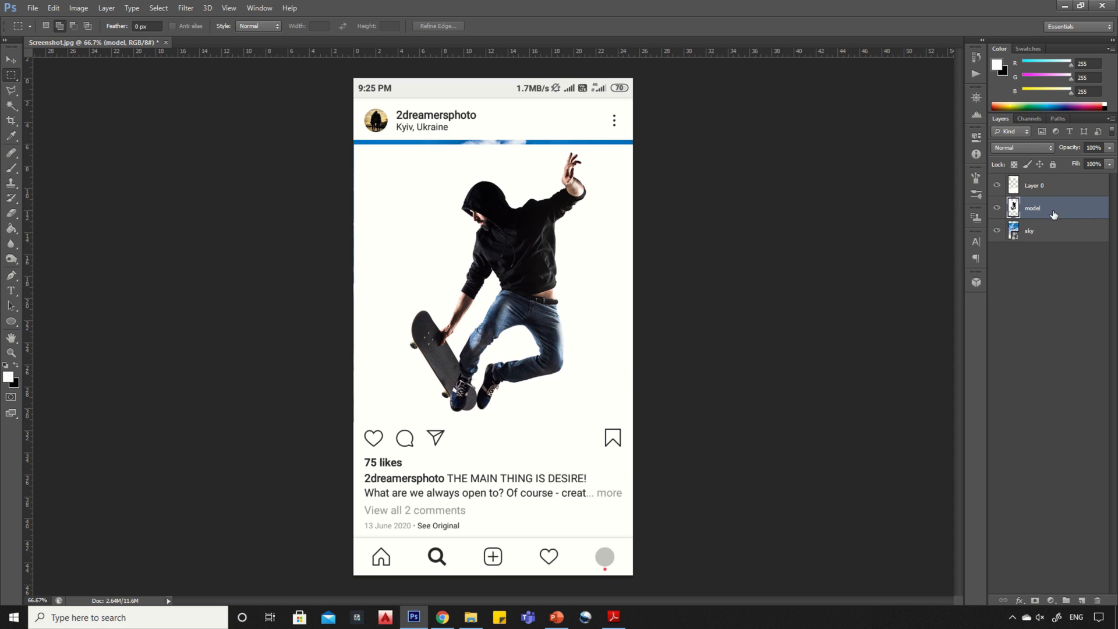
left_click_drag(1032, 207, 1032, 184)
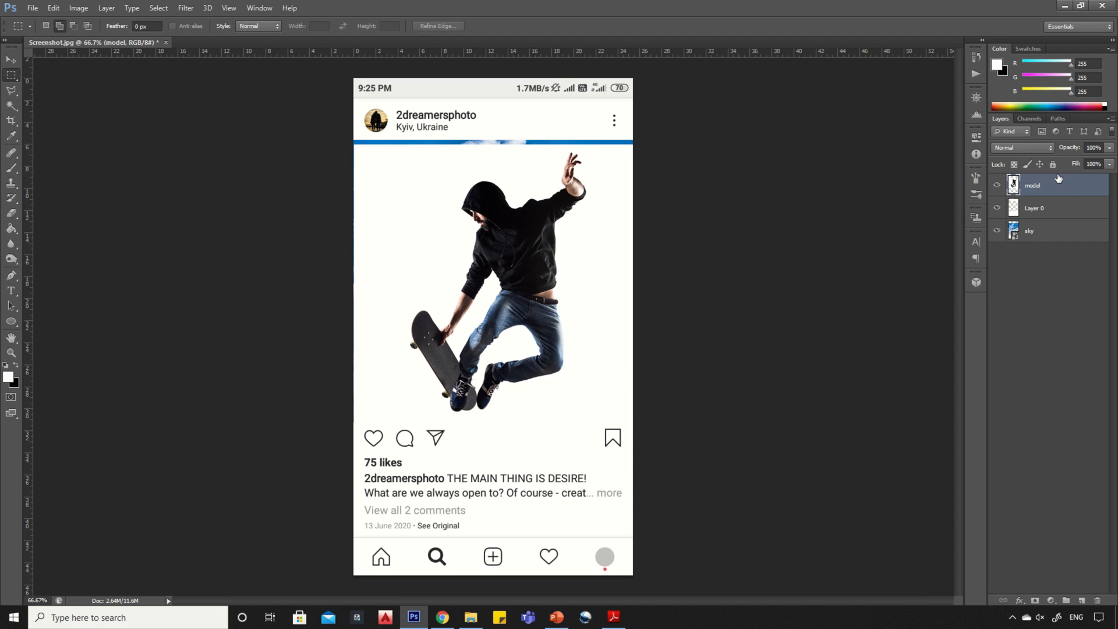
mouse_move(176, 198)
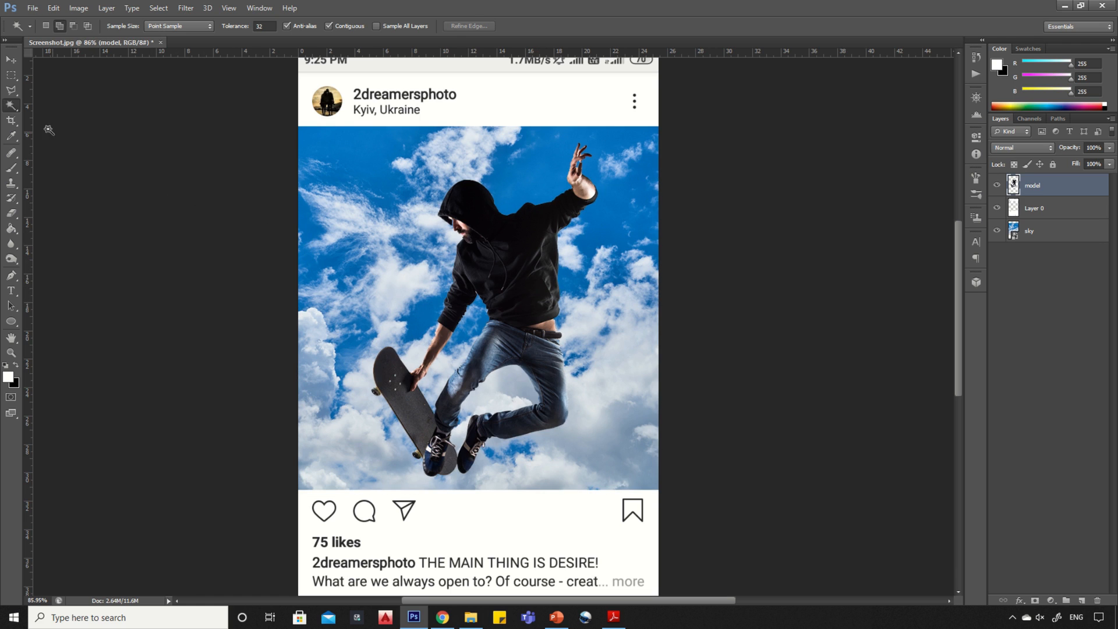
- Free-transform the skateboarder so his legs overlap the caption area
left_click(8, 61)
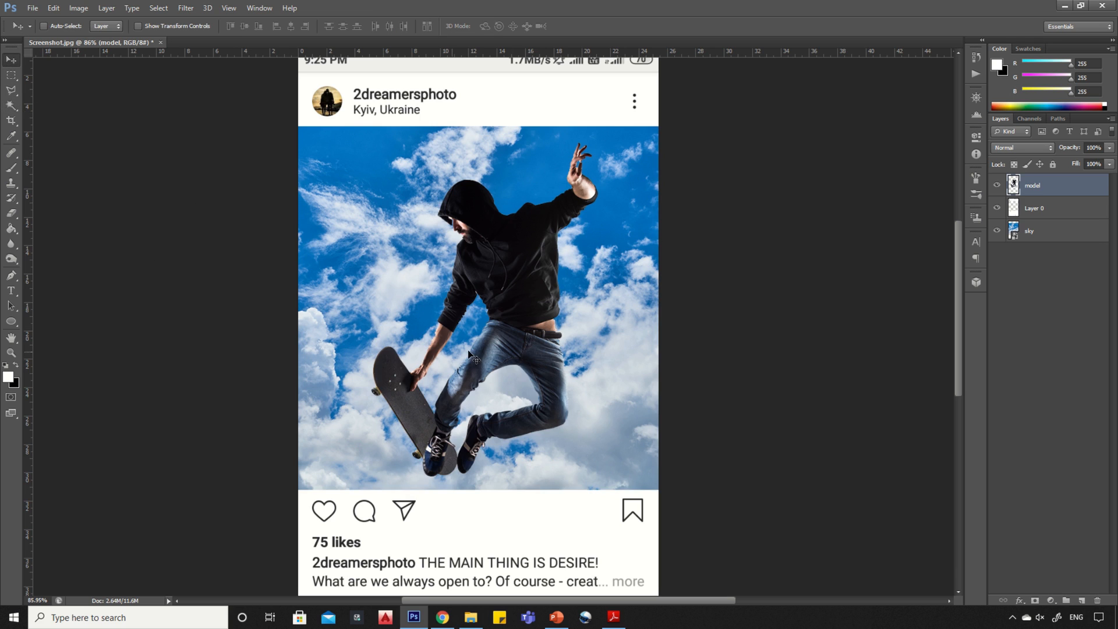
key("Ctrl+t")
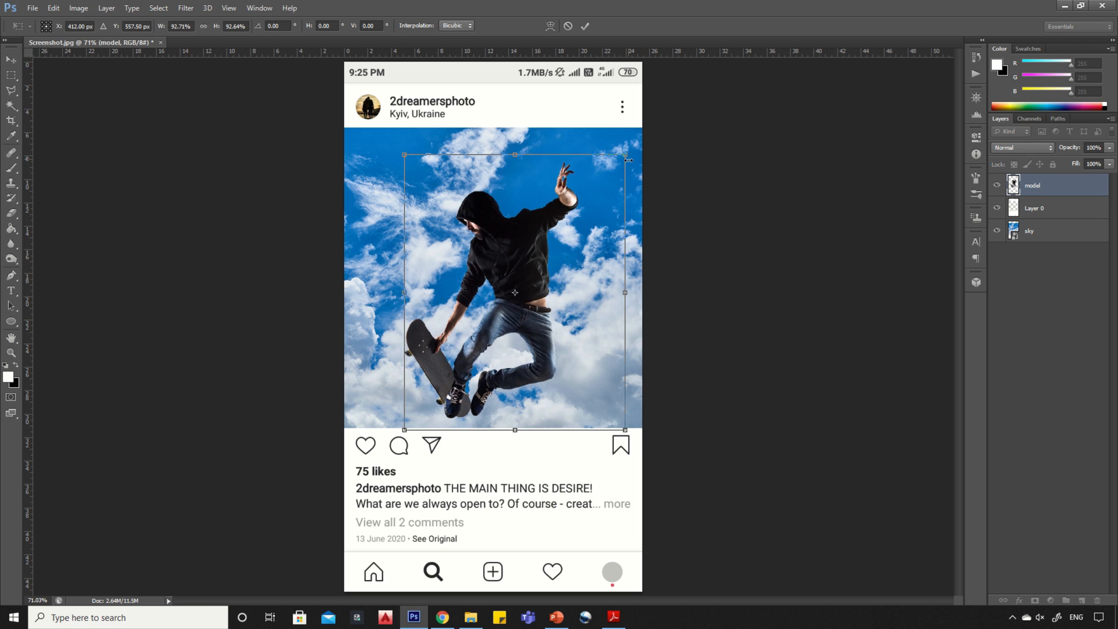
left_click_drag(514, 292, 550, 369)
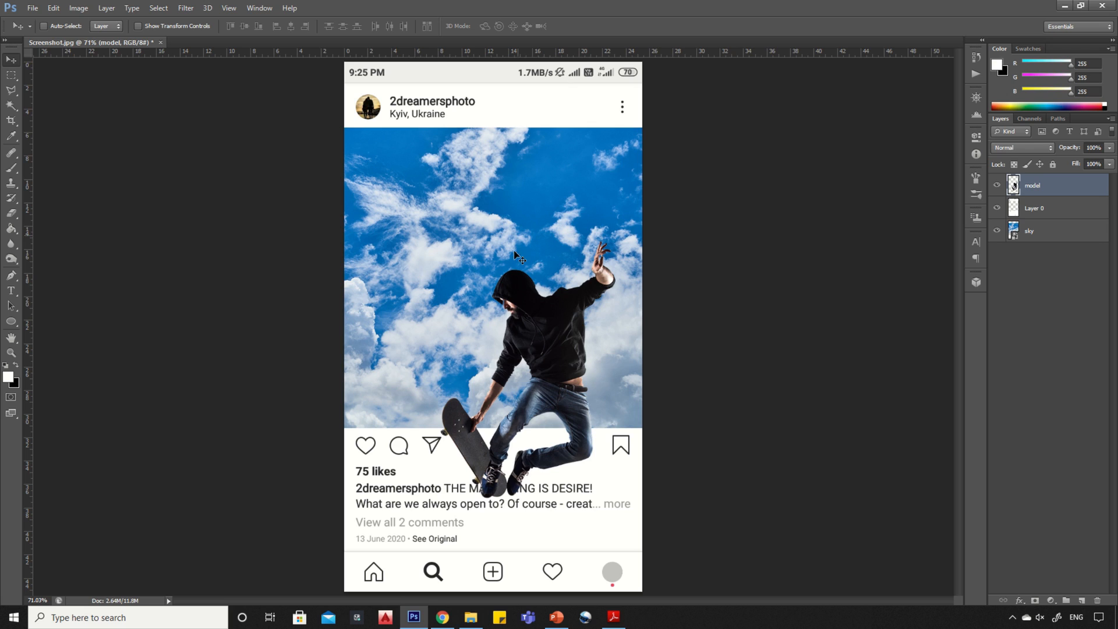
mouse_move(502, 339)
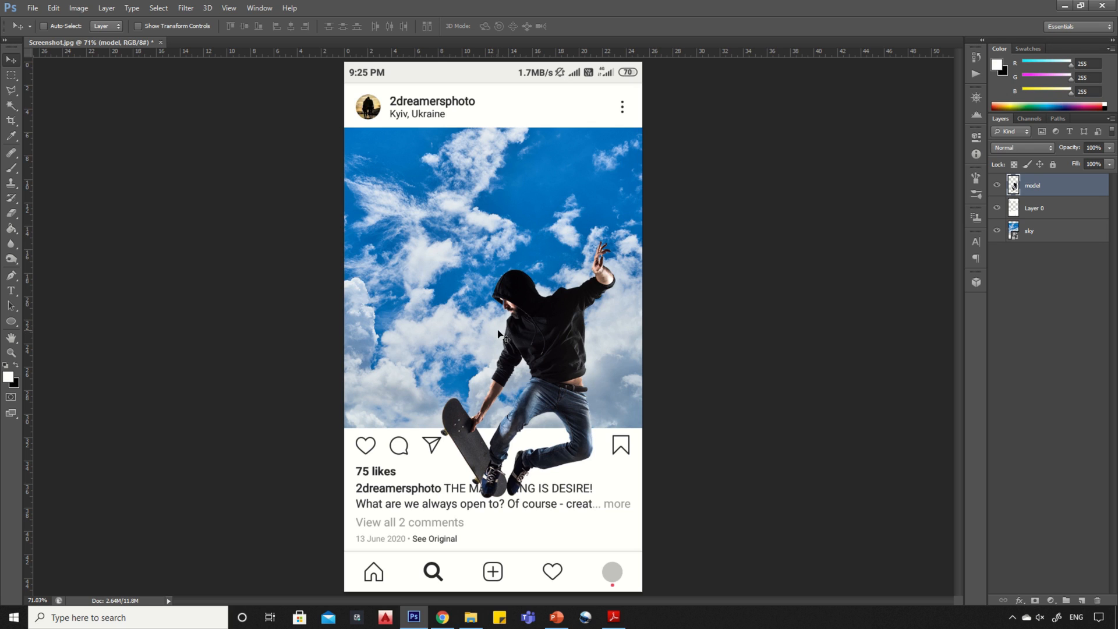
mouse_move(830, 294)
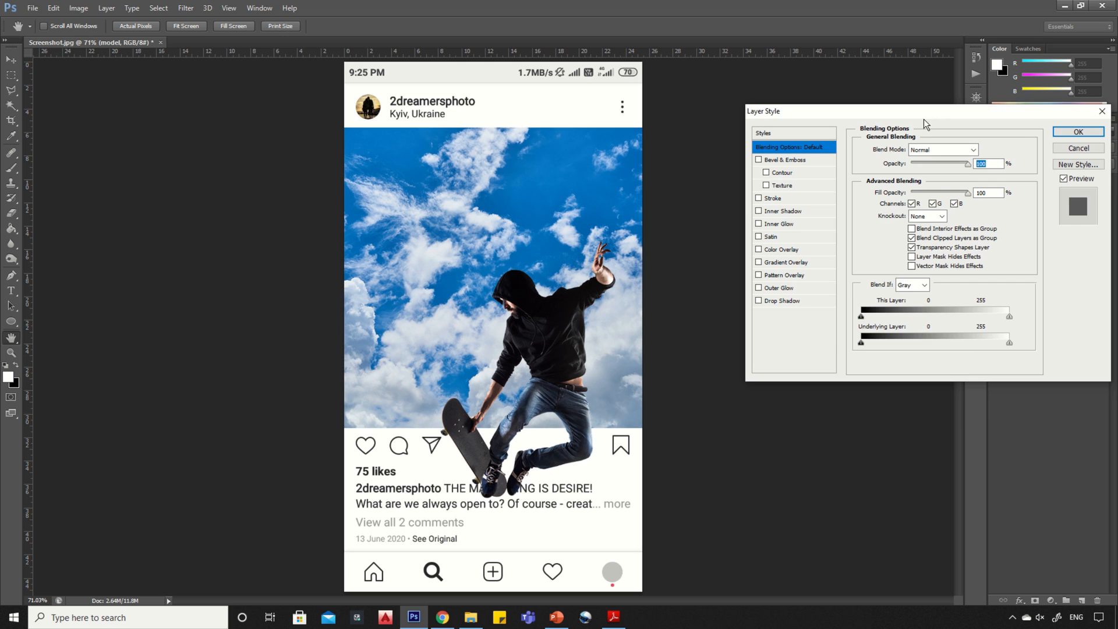
- Enable Drop Shadow on the model layer with adjusted angle, distance and size
left_click_drag(925, 111, 833, 157)
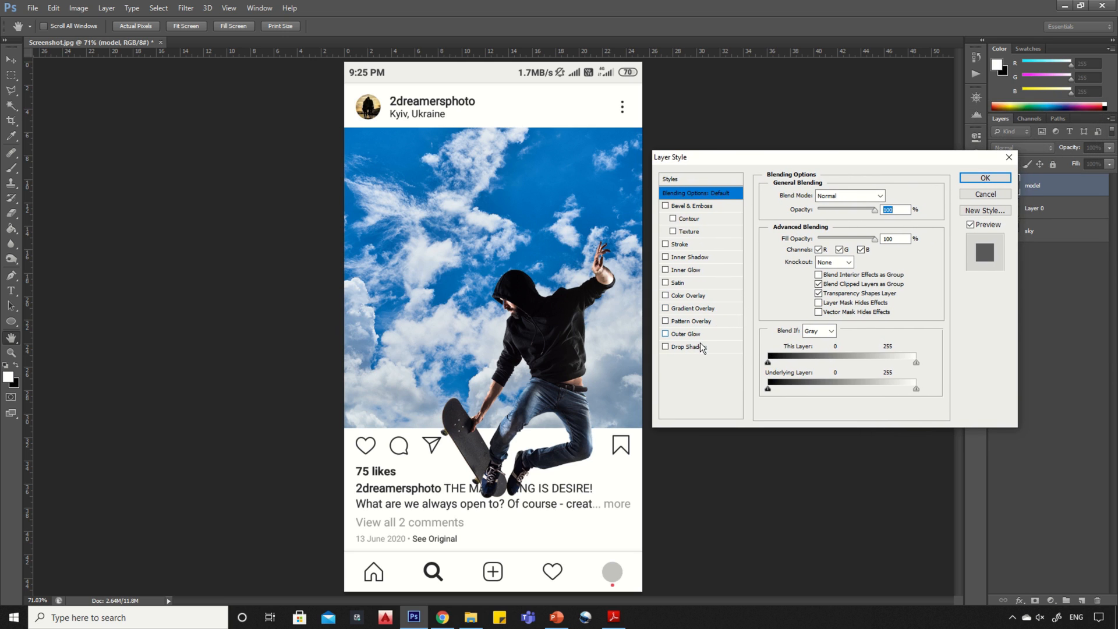
left_click(687, 347)
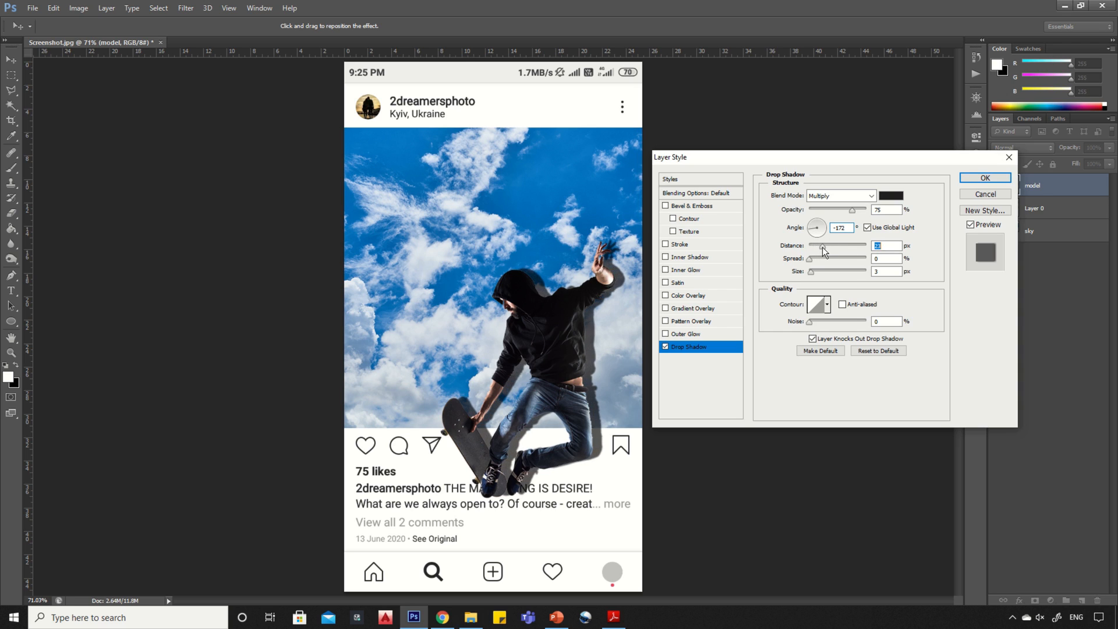
left_click_drag(817, 226, 813, 235)
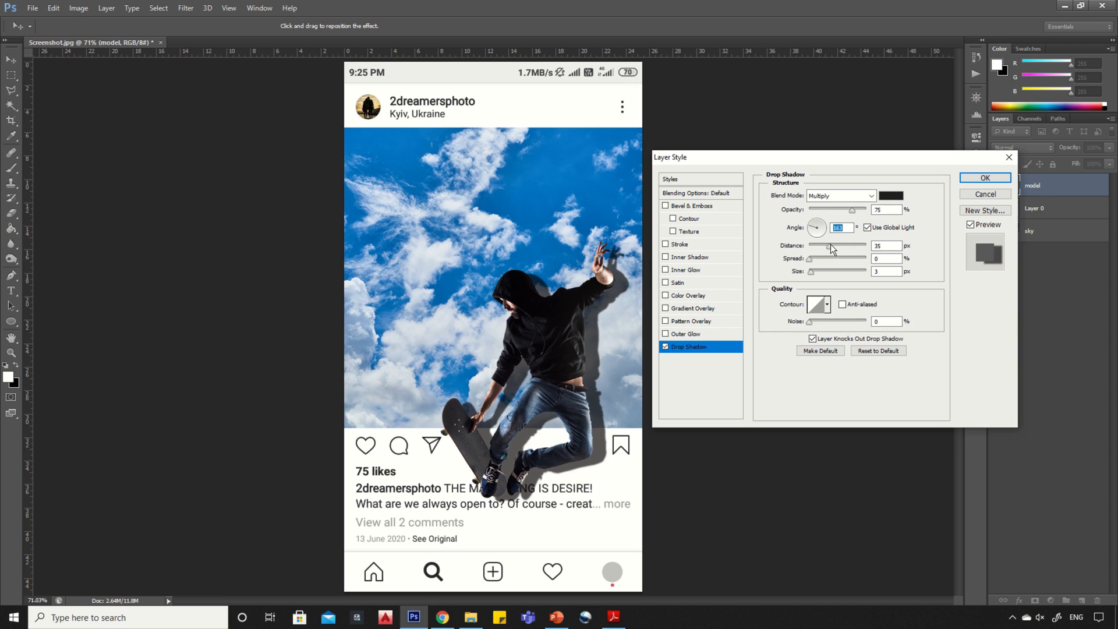
left_click_drag(827, 245, 813, 245)
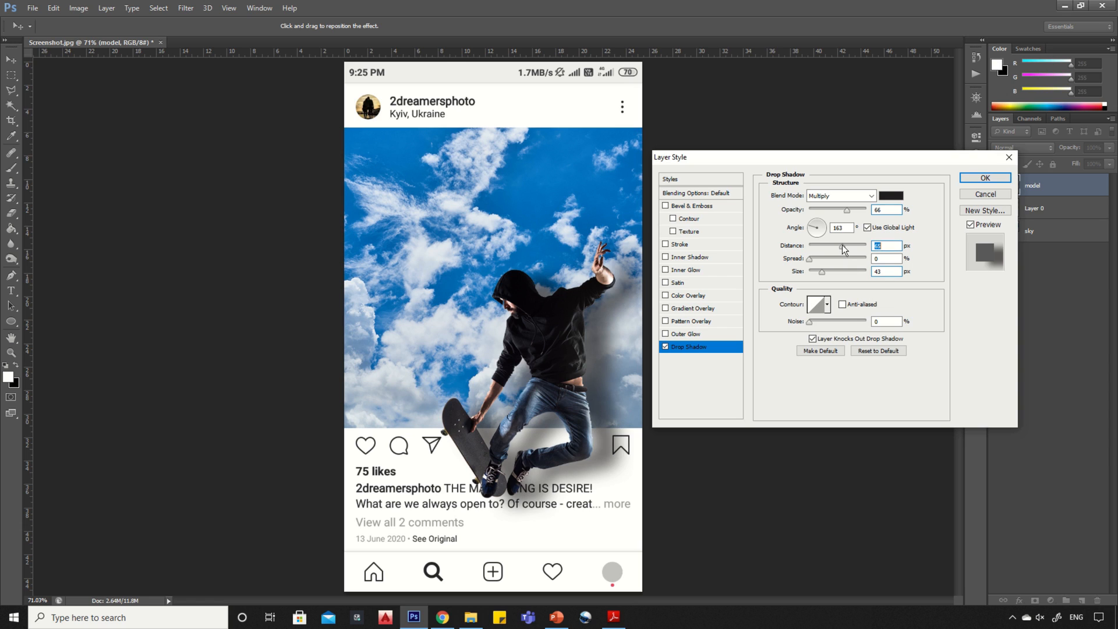
mouse_move(956, 191)
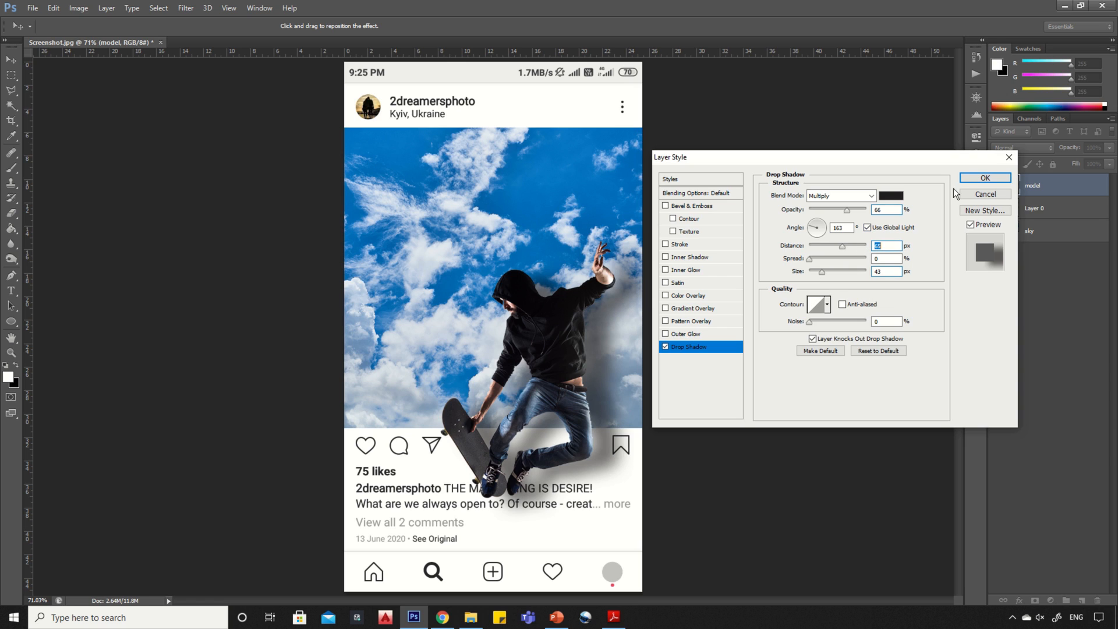
left_click(984, 177)
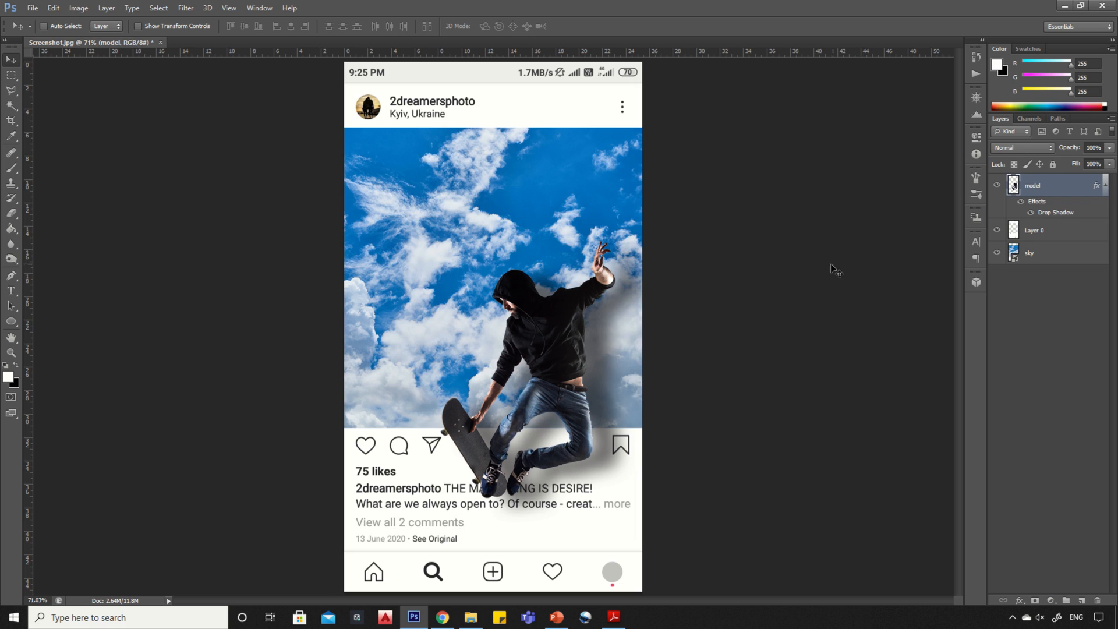
mouse_move(676, 337)
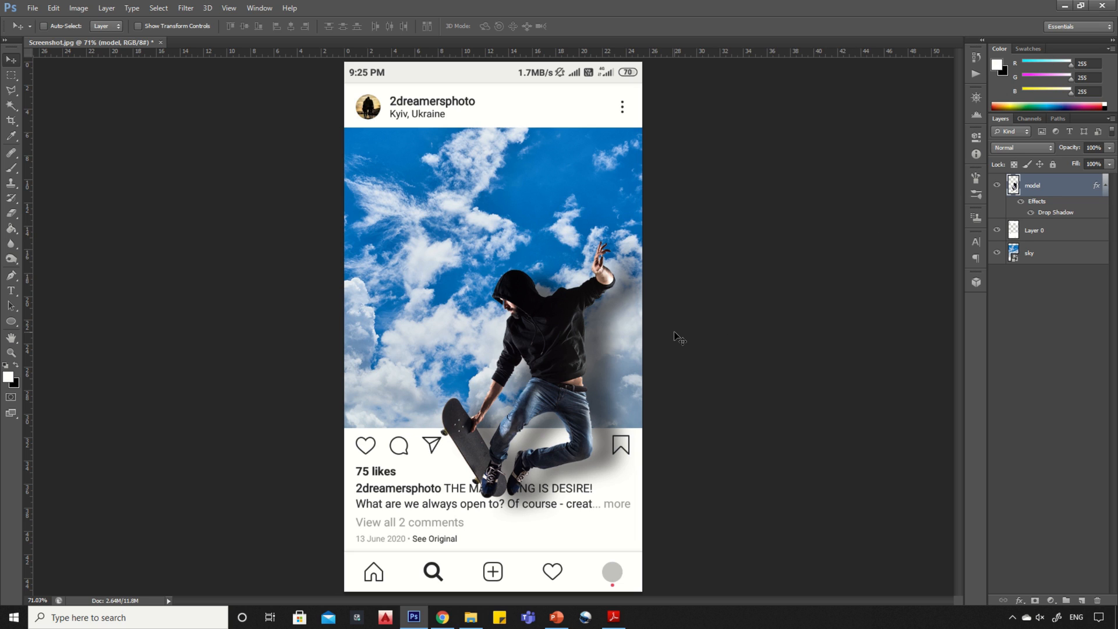